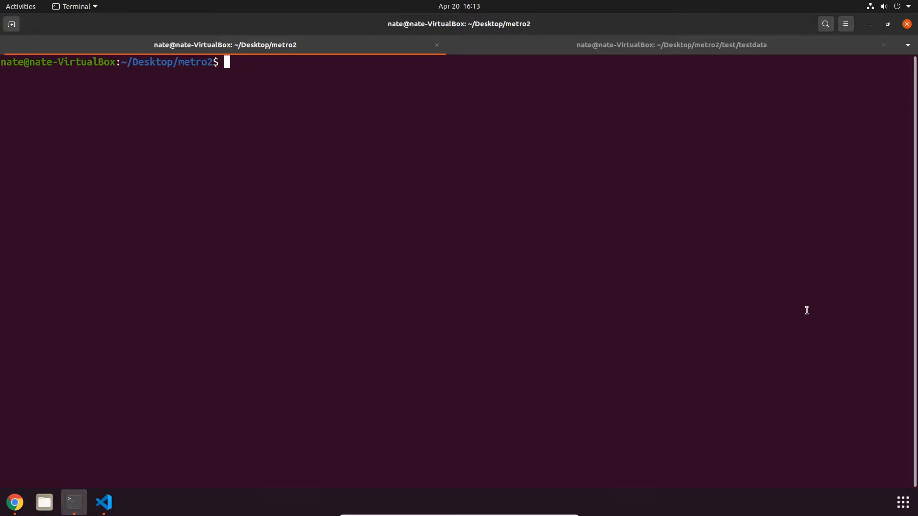
Run the moov/metro2:latest container with port 8080 mapped to host port 8080.
text(docker)
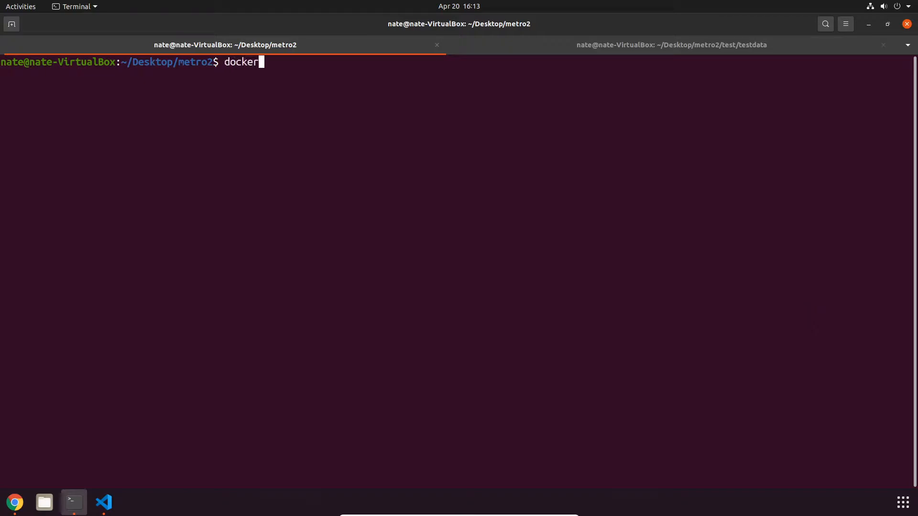
text(run)
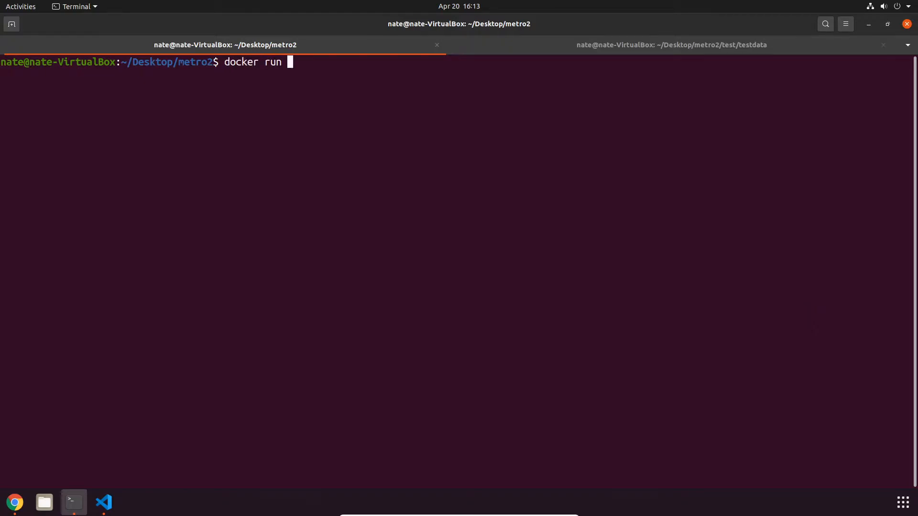
text(-p 8080:80)
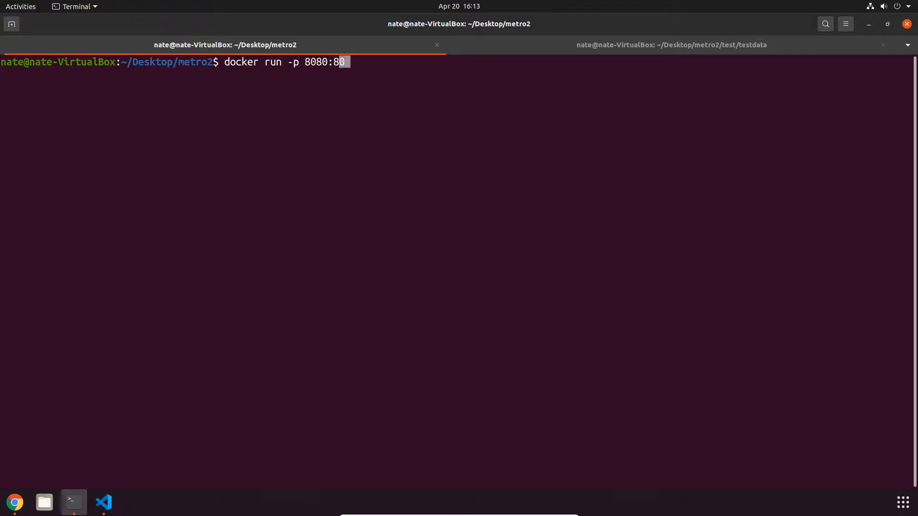
text(80 moov/met)
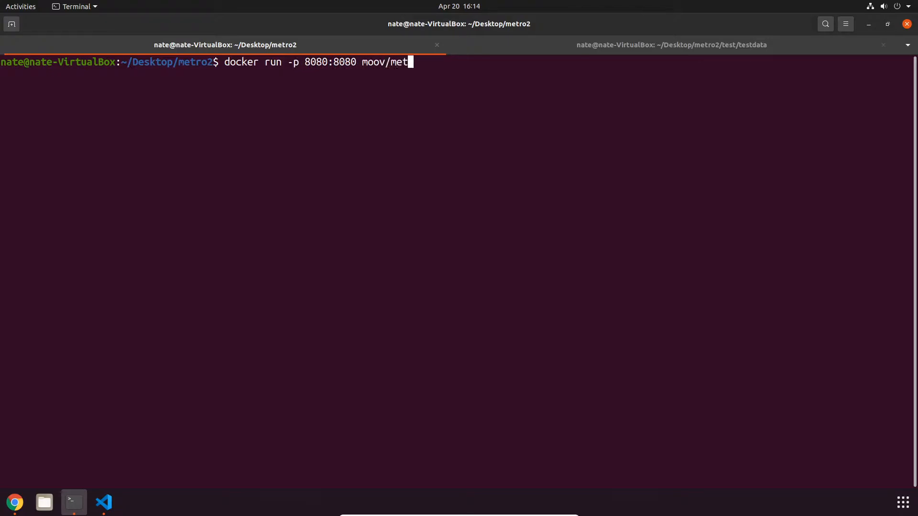
text(ro2:latest)
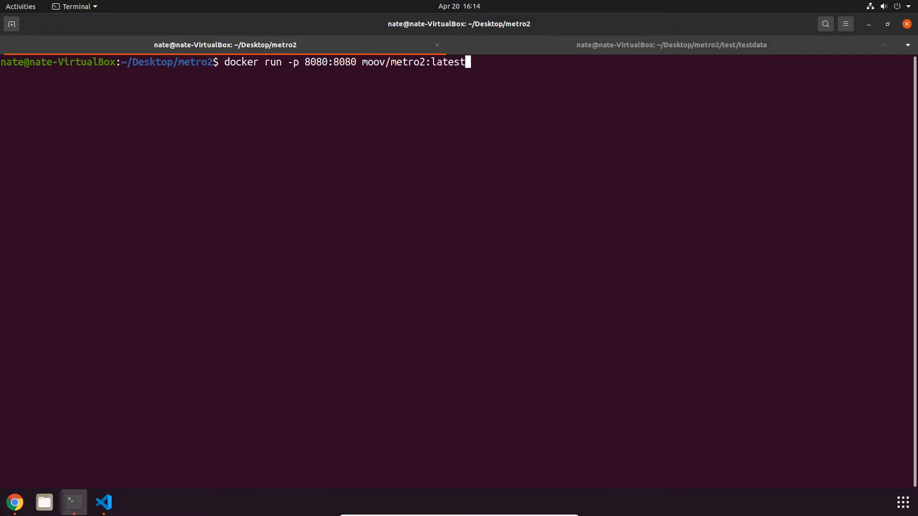
key(Return)
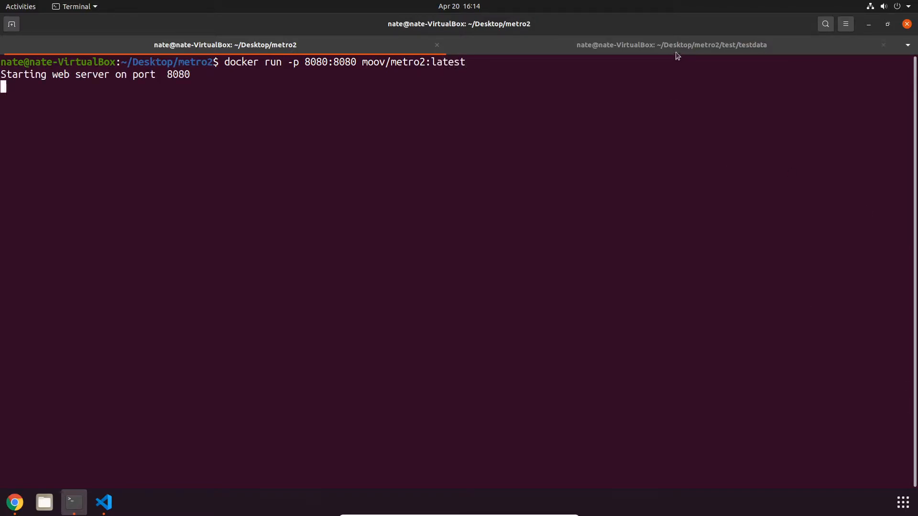
Switch to the testdata session and enter a curl health check against localhost:8080/health.
click(671, 44)
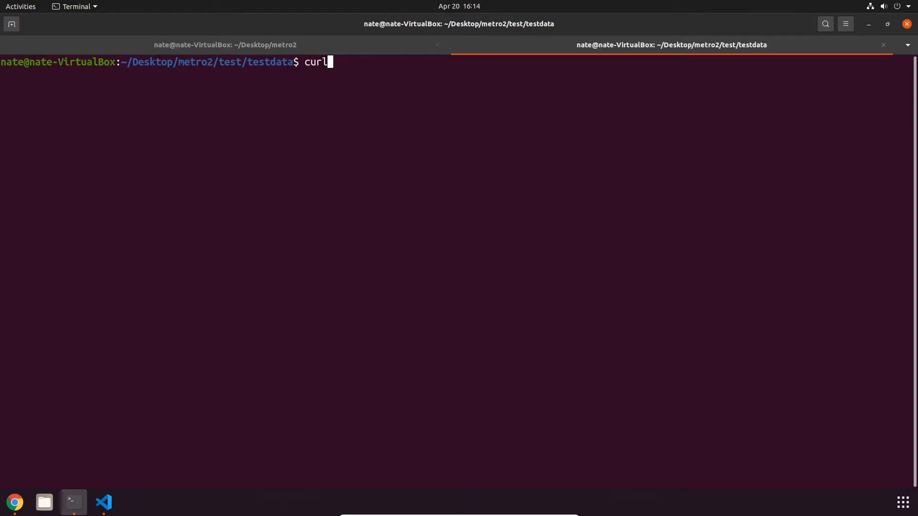
text(localhost:)
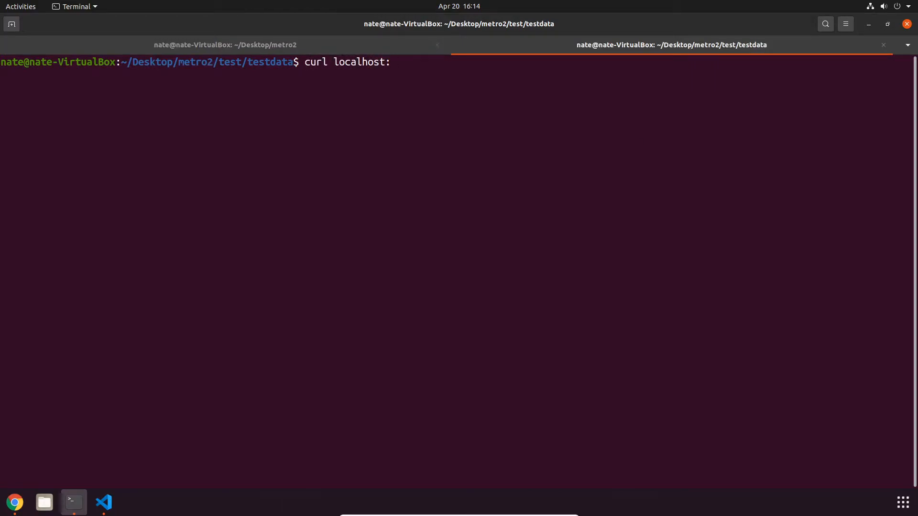
text(8080)
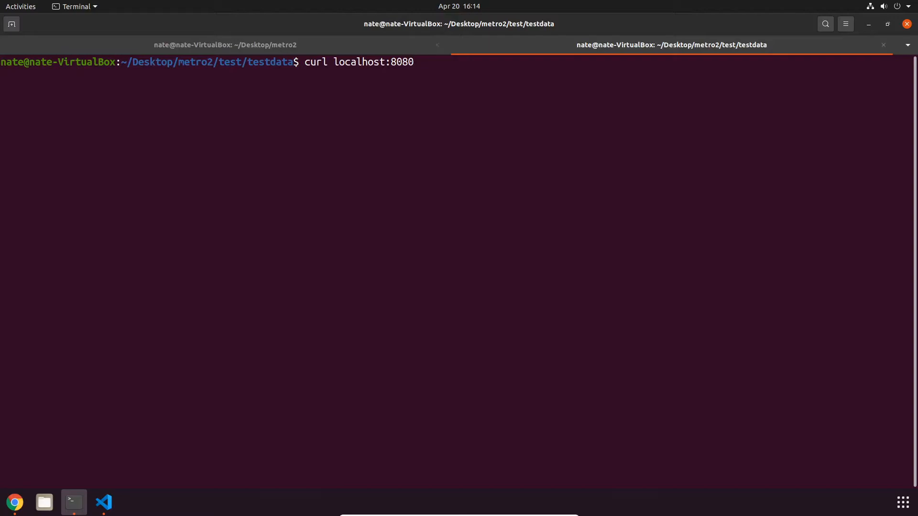
text(/)
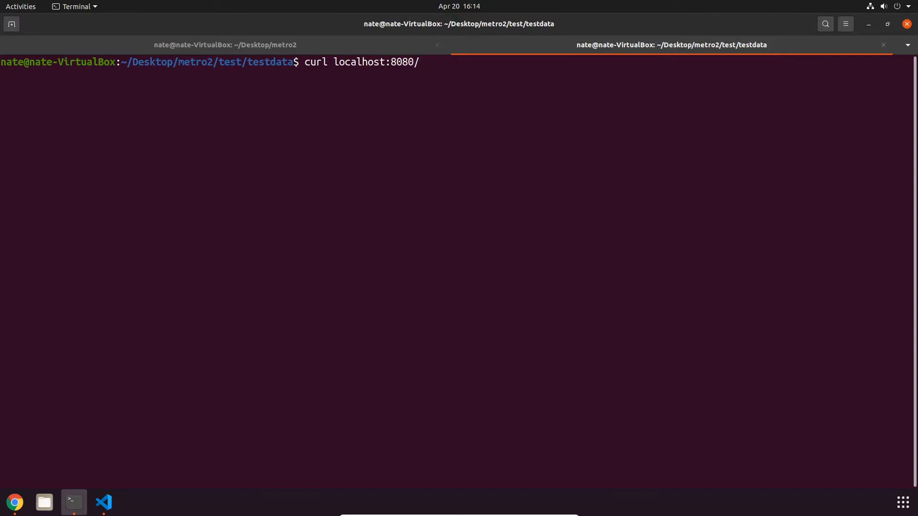
text(health)
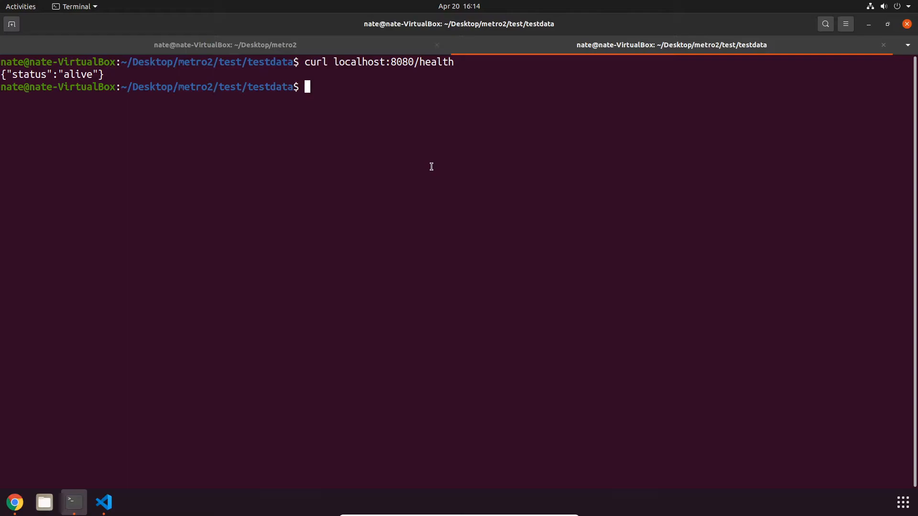
text(l)
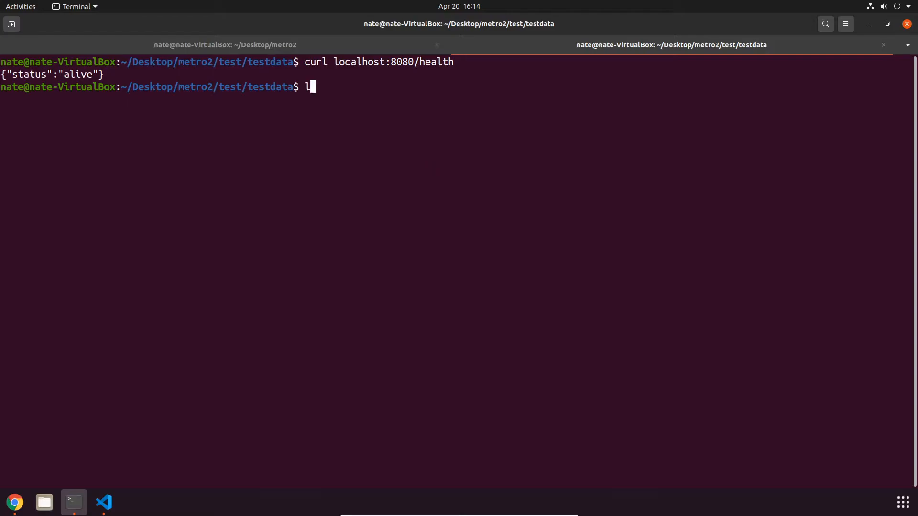
List the testdata folder's files and print the full contents of packed_file.json.
key(Return)
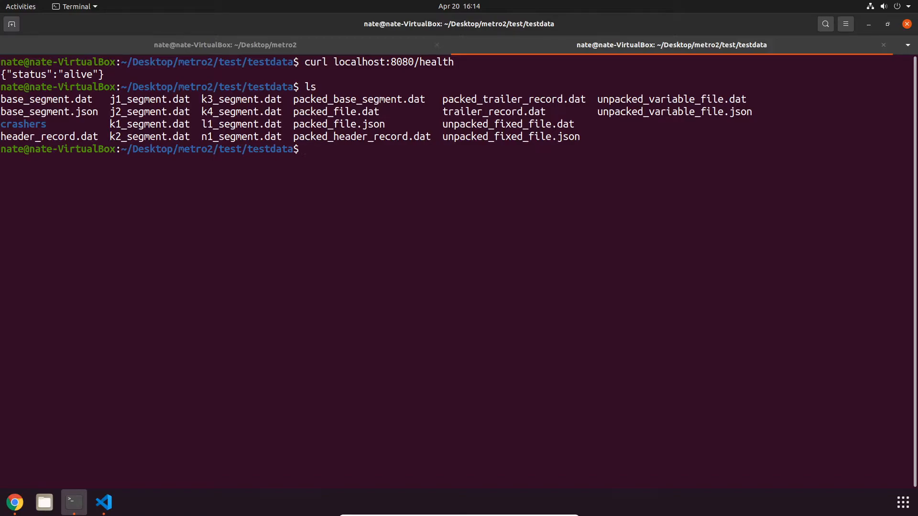
text(cat pac)
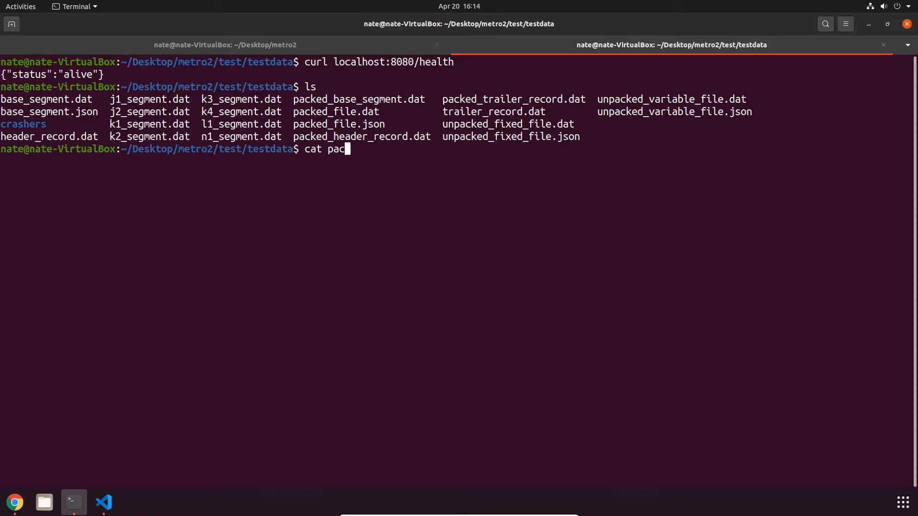
text(ked_file.json)
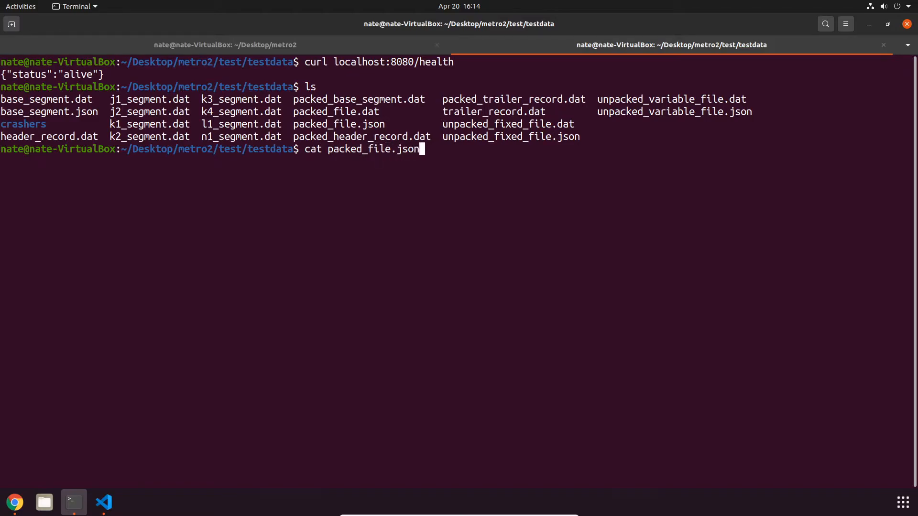
key(Return)
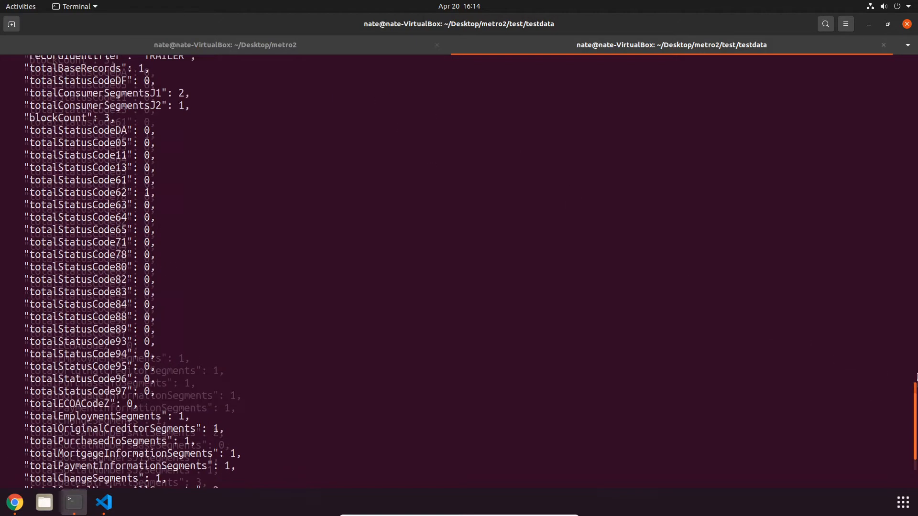
scroll(up, 3)
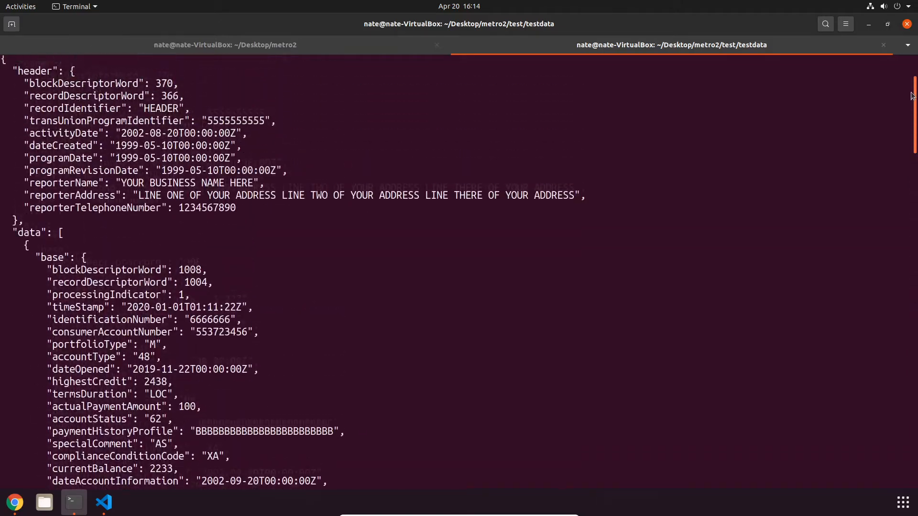
scroll(down, 3)
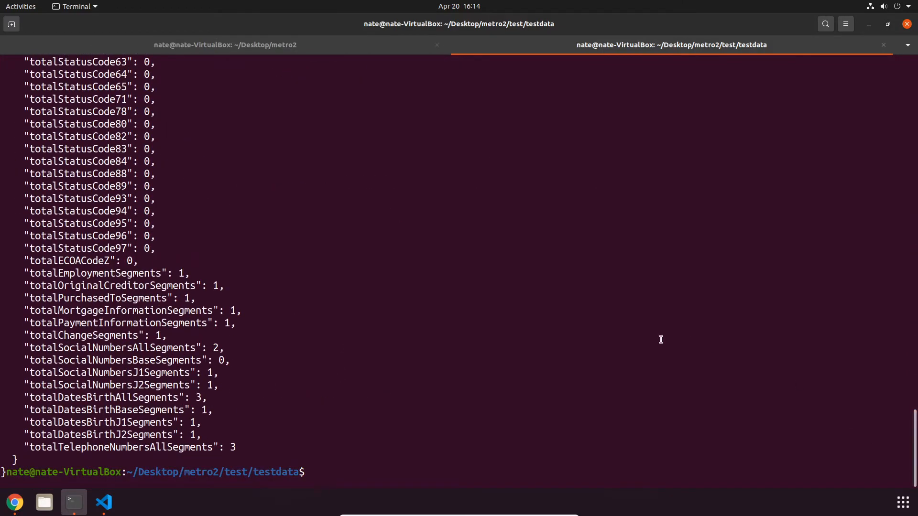
POST packed_file.json as form field 'file' to localhost:8080/validator with curl.
text(xurl)
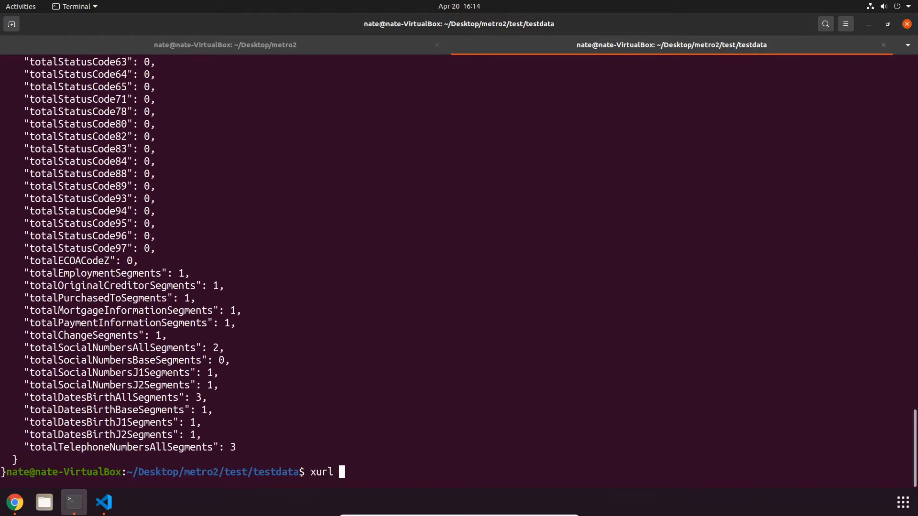
text(curl -X)
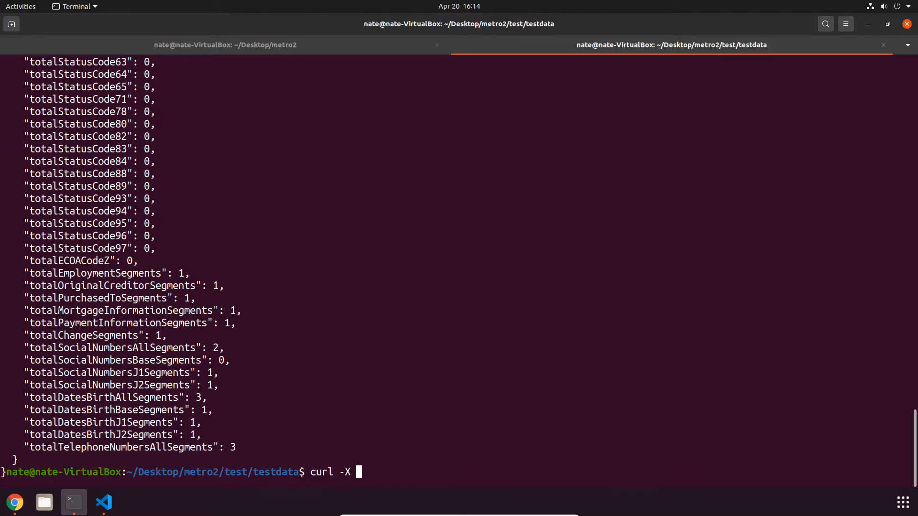
text(POST)
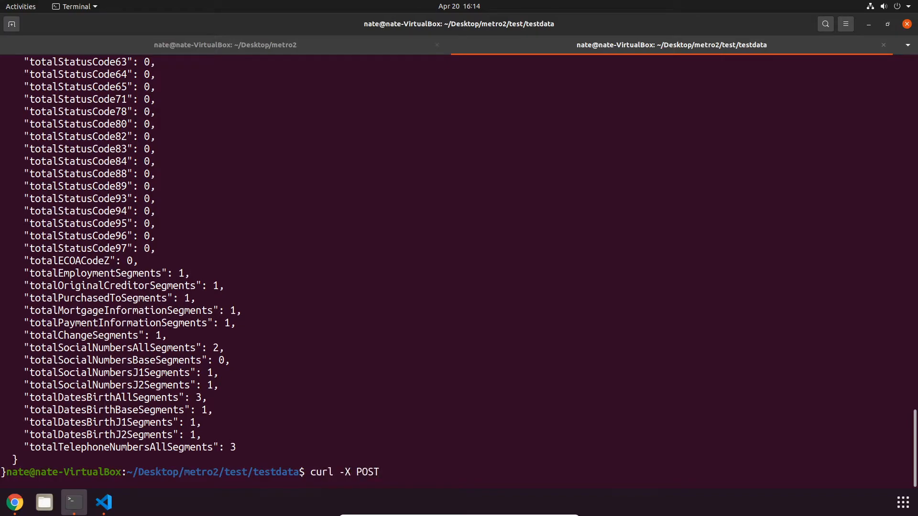
text(--form)
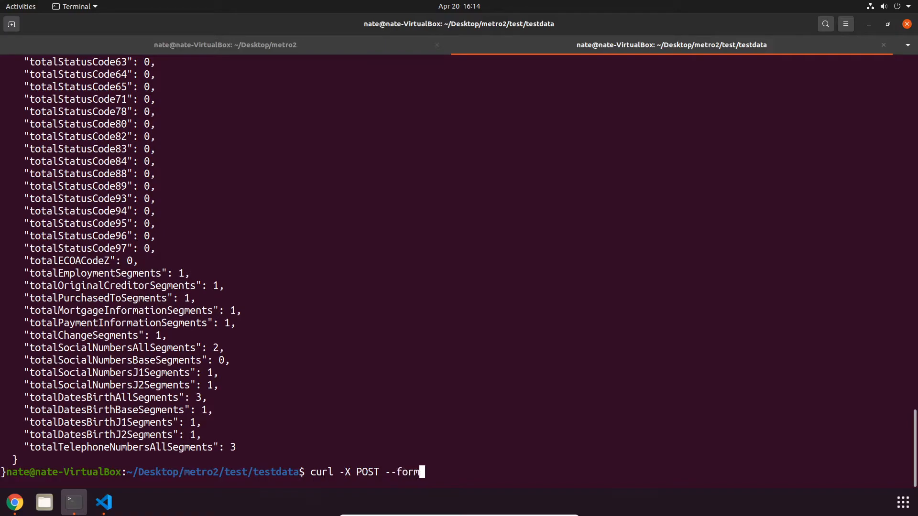
text("fi)
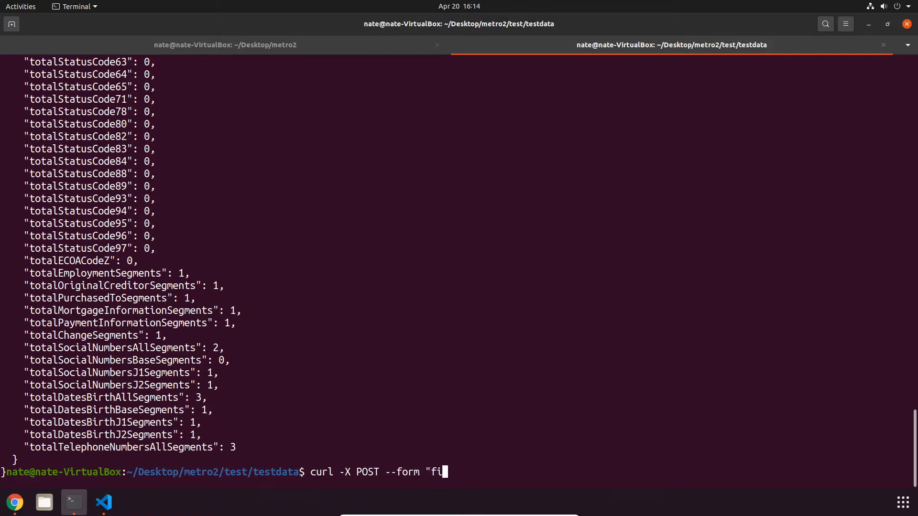
text(le=@)
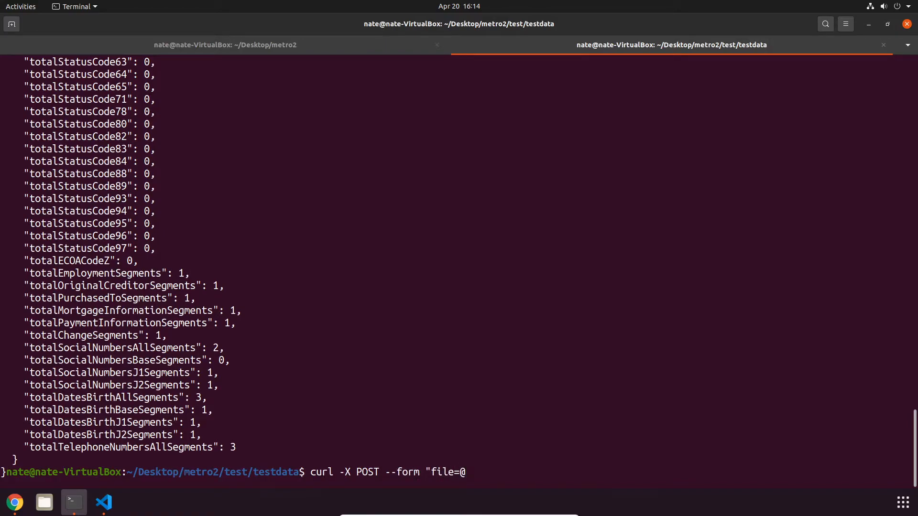
text(packed)
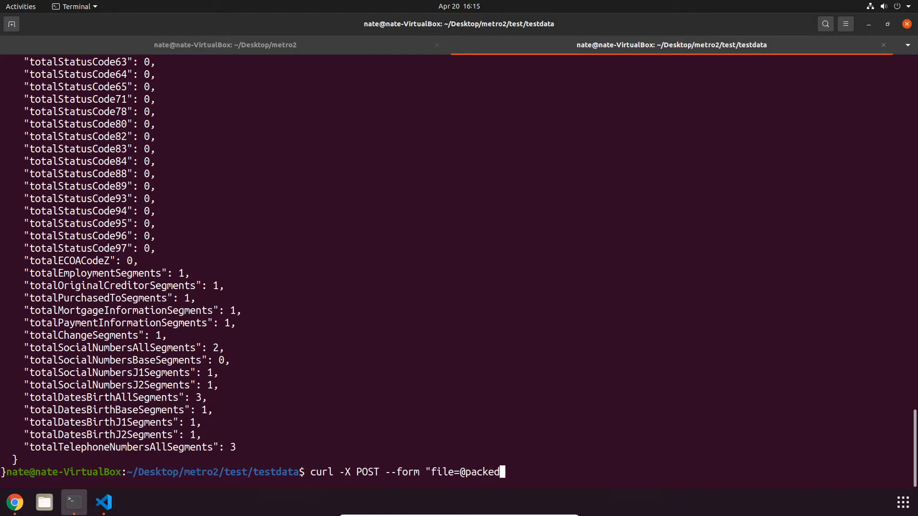
text(_file.j)
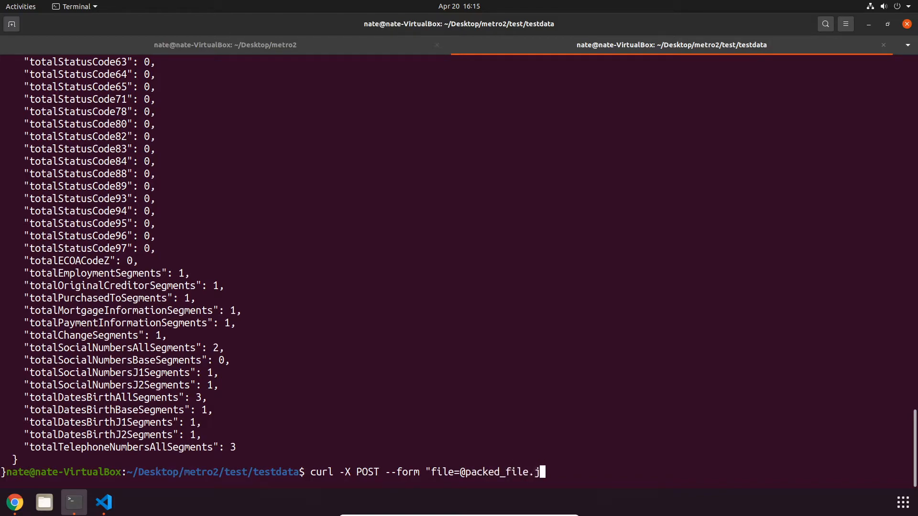
text(son" l)
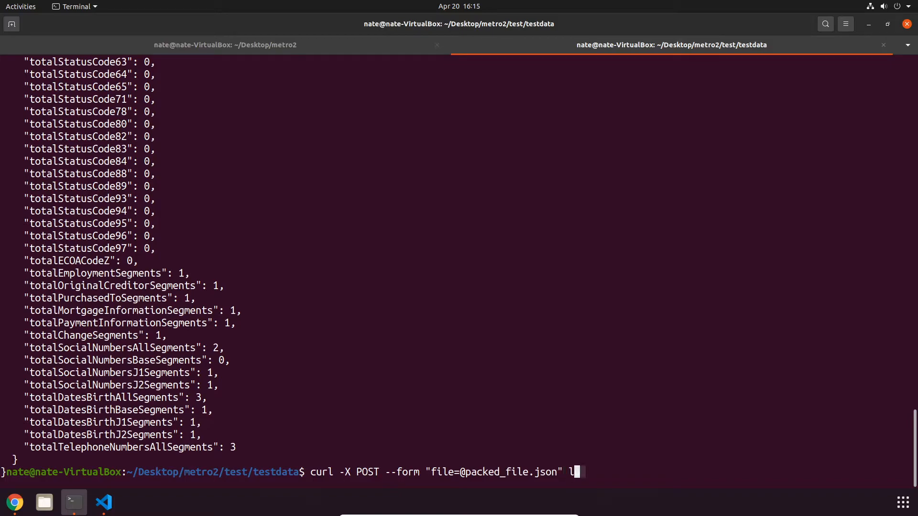
text(ocalhost:8080)
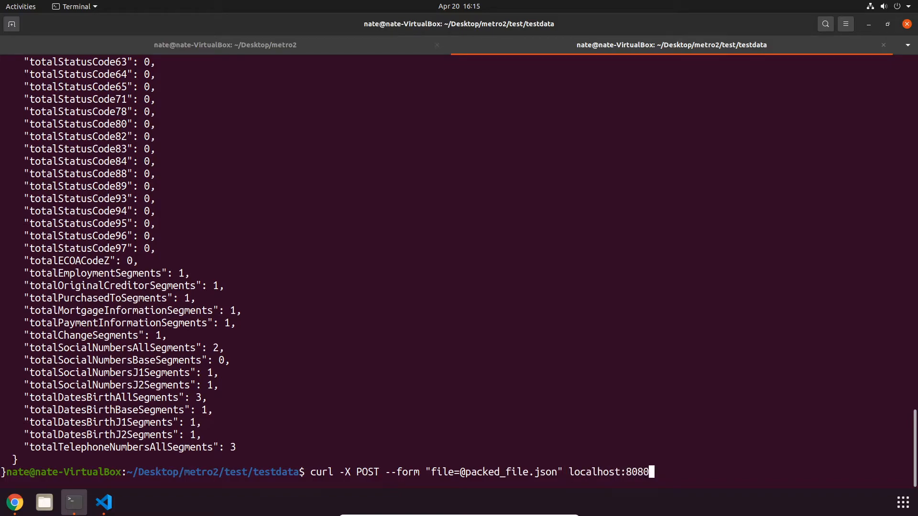
text(/validator)
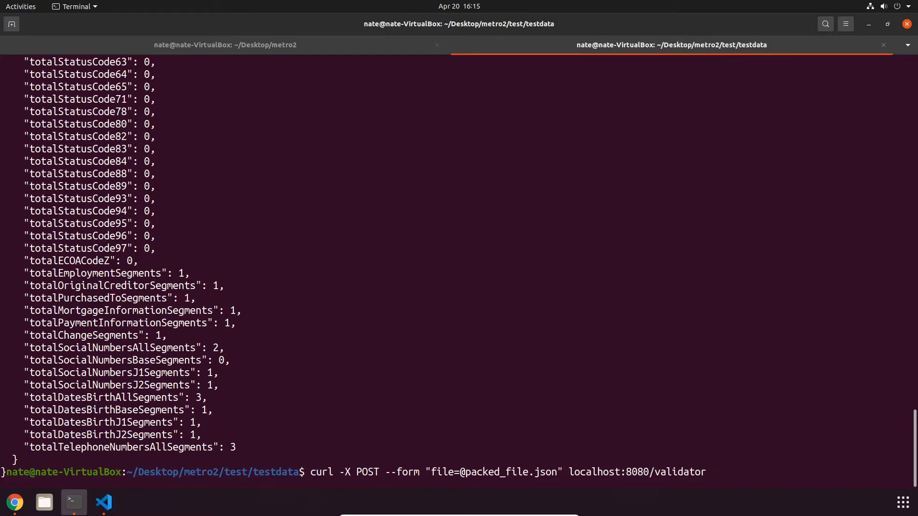
key(Return)
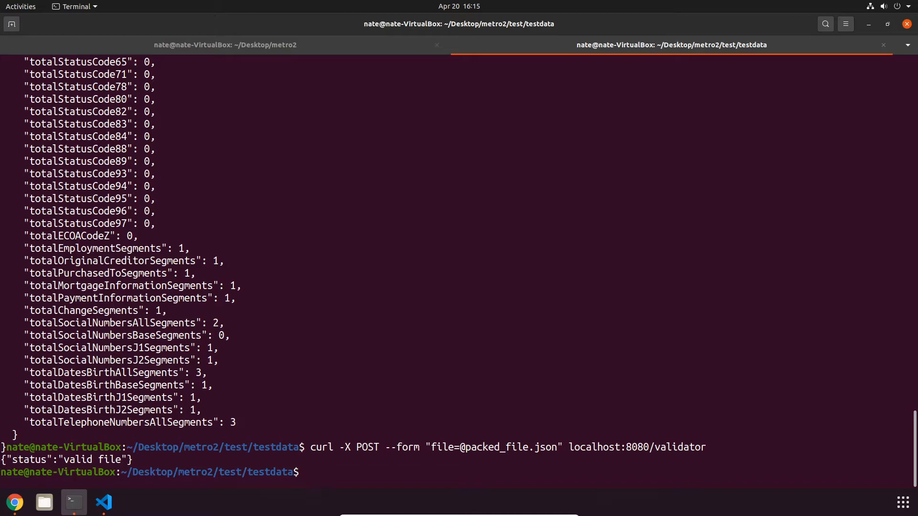
Clear the screen and validate packed_file.dat with the same validator curl command.
text(cat packe)
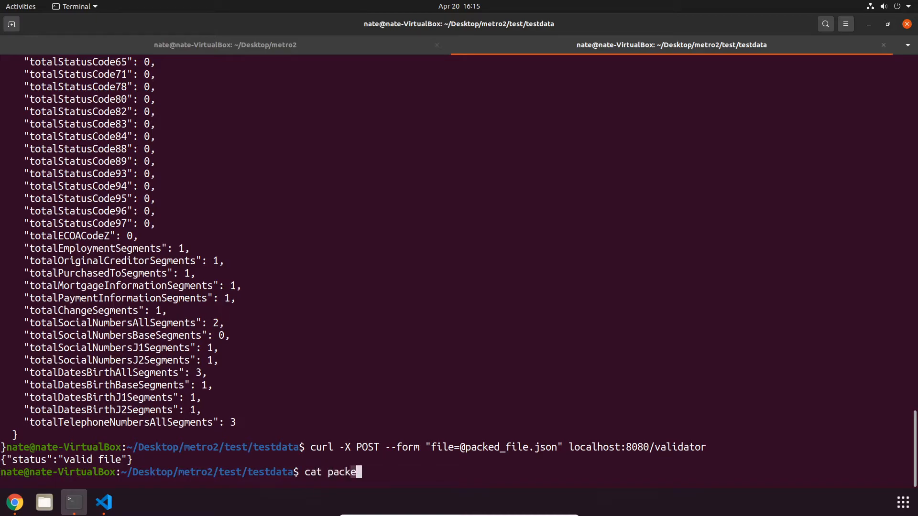
key(Return)
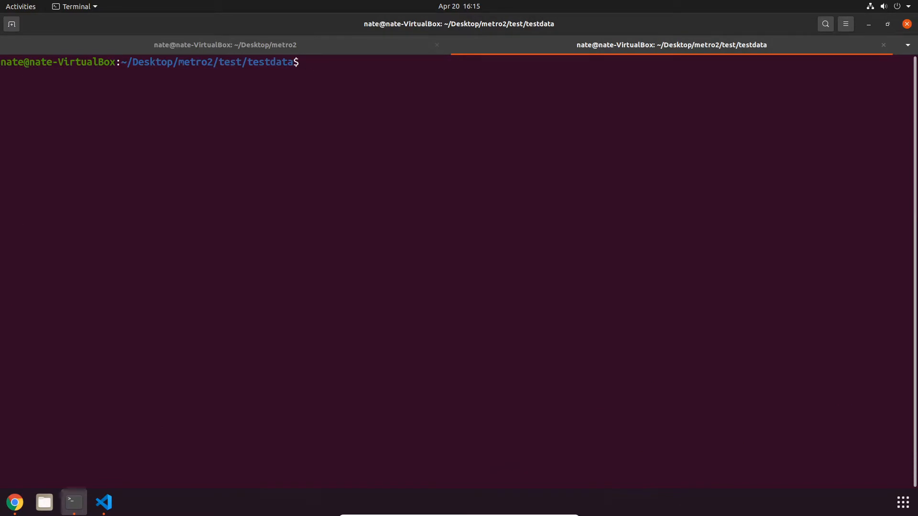
text(curl -X POST --form "file=@packed_file.json" localhost:8080/validator)
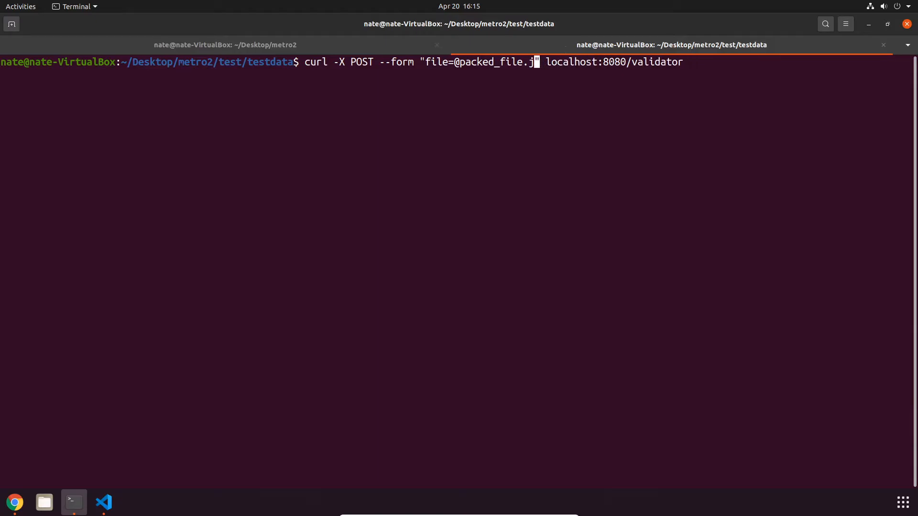
text(dat)
key(Return)
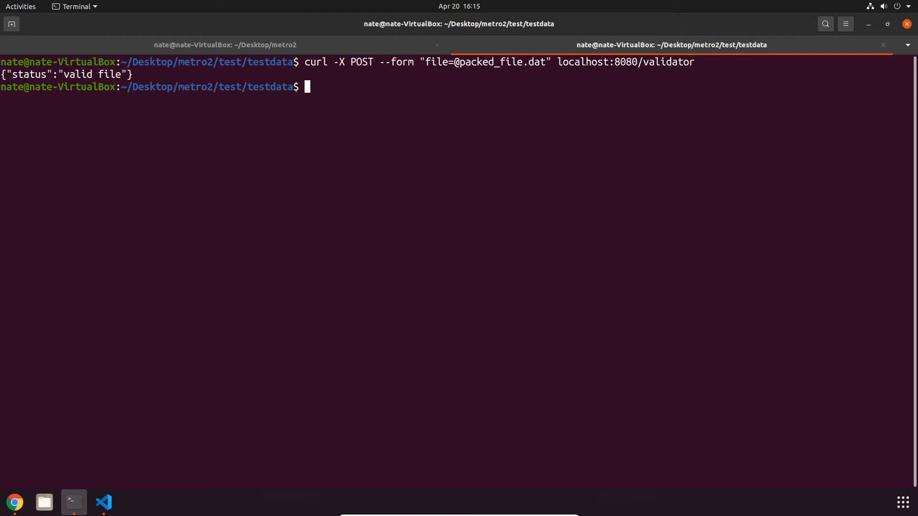
POST packed_file.json to localhost:8080/convert with format=metro using curl.
text(curl -X P)
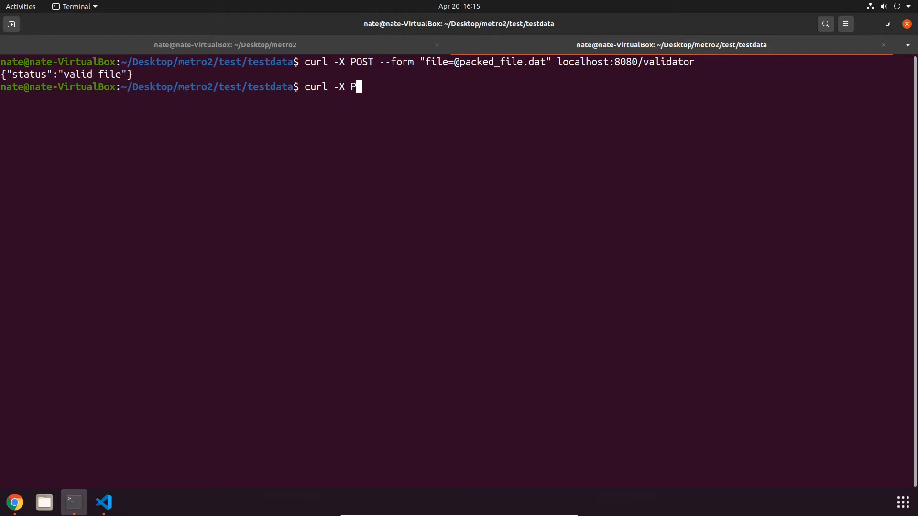
text(ST)
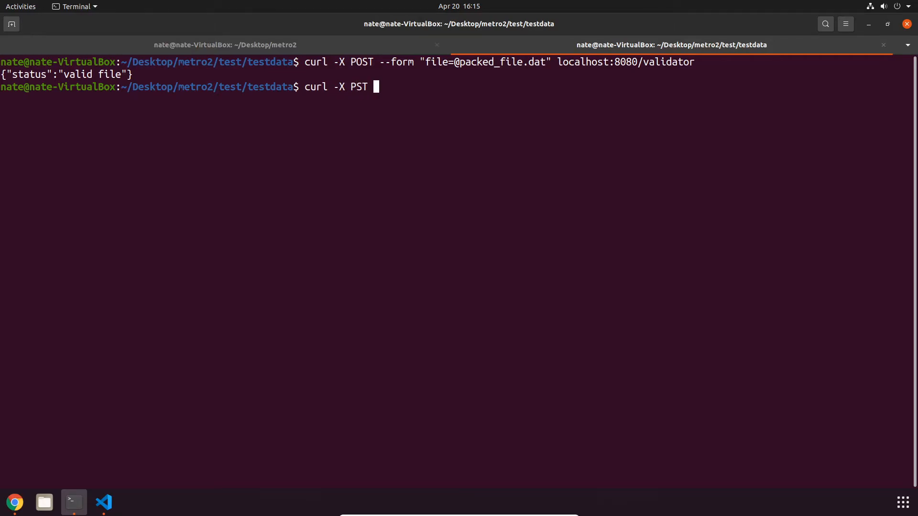
text(--form)
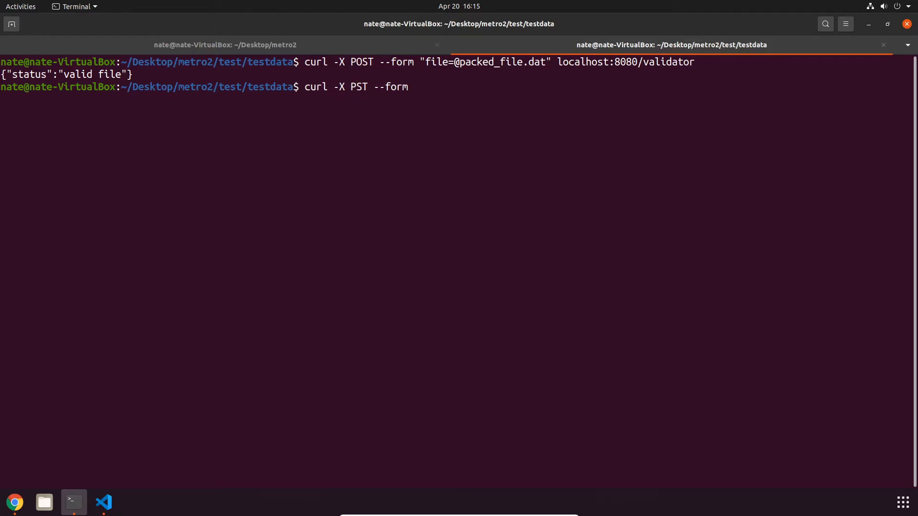
text("file=)
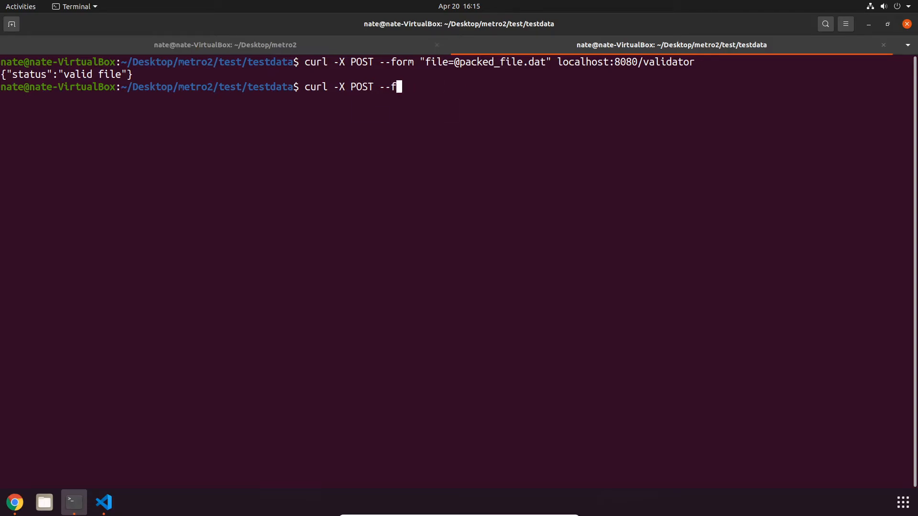
text(orm "file)
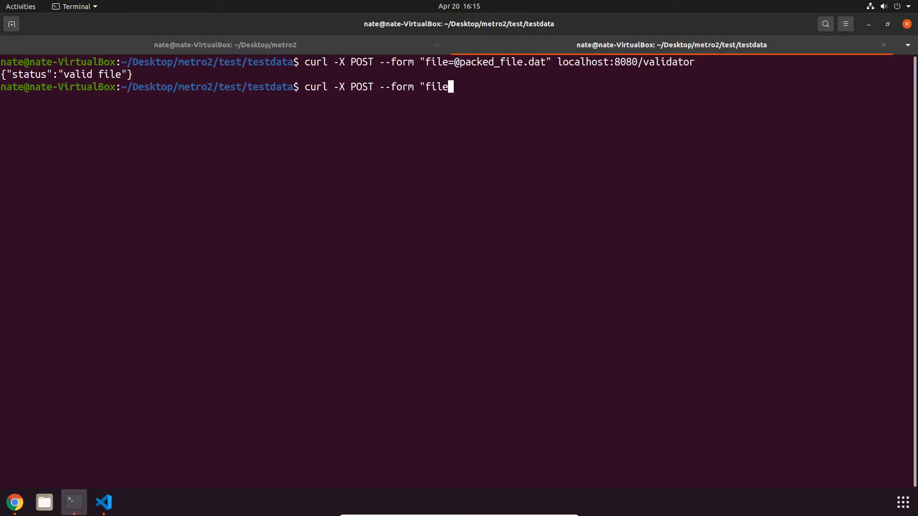
text(=@packed_)
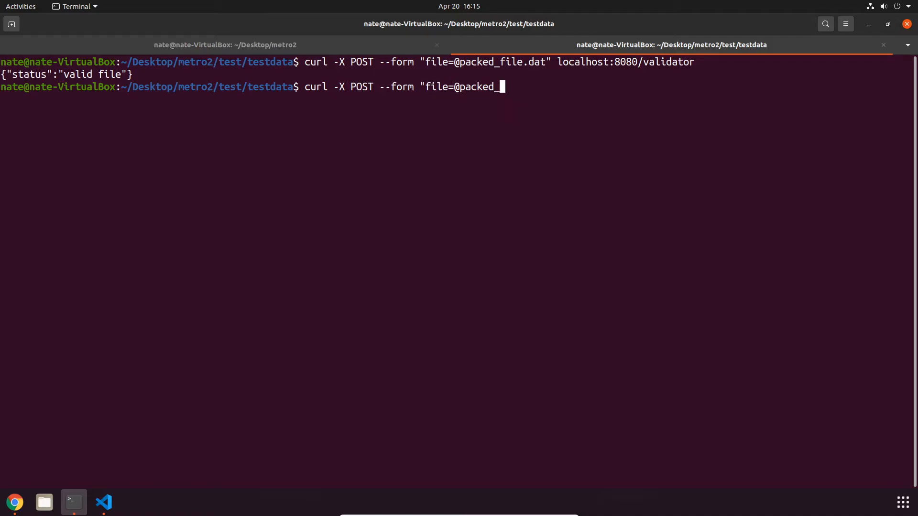
text(file.json")
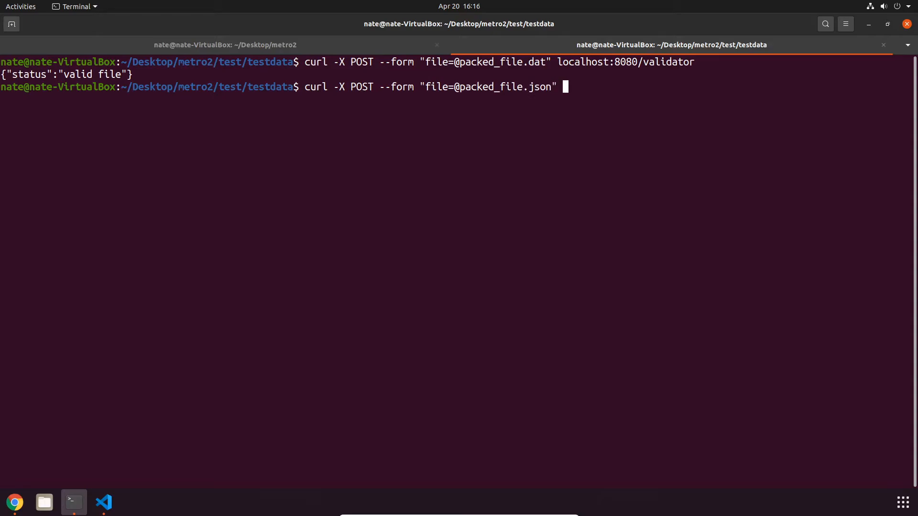
text(--)
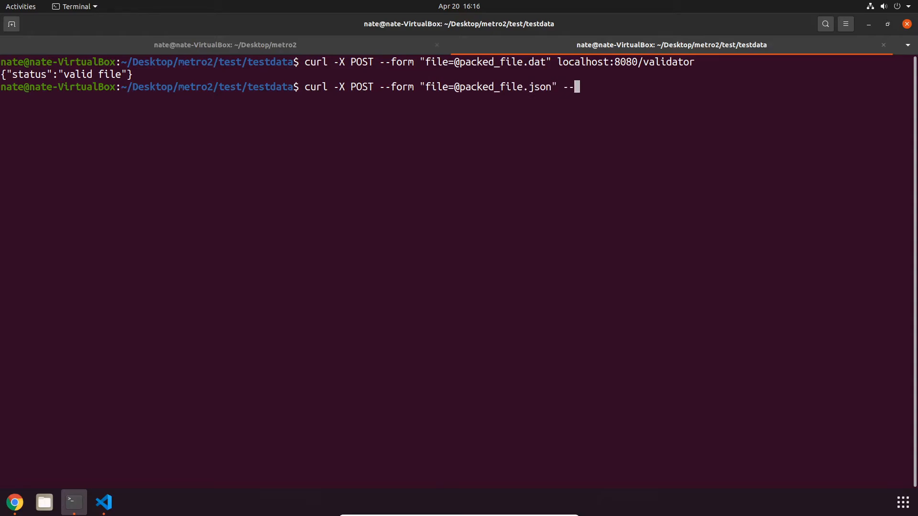
text(form)
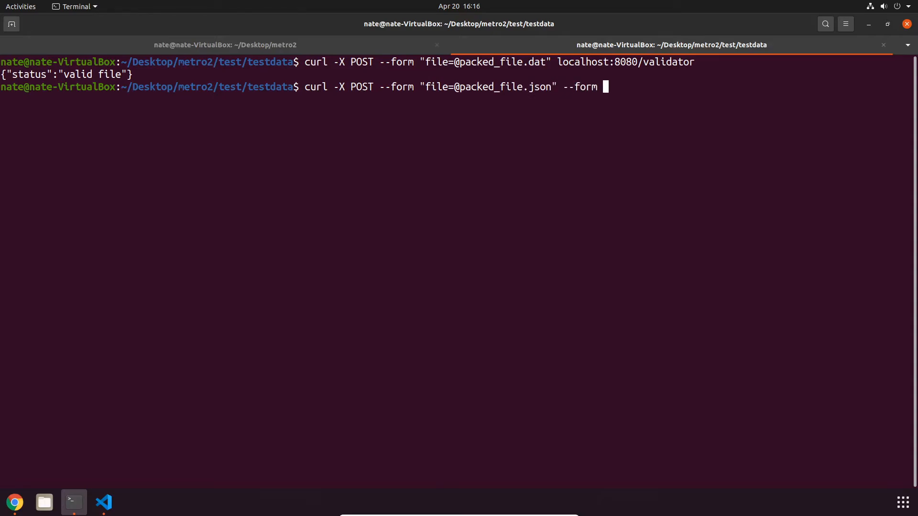
text("for)
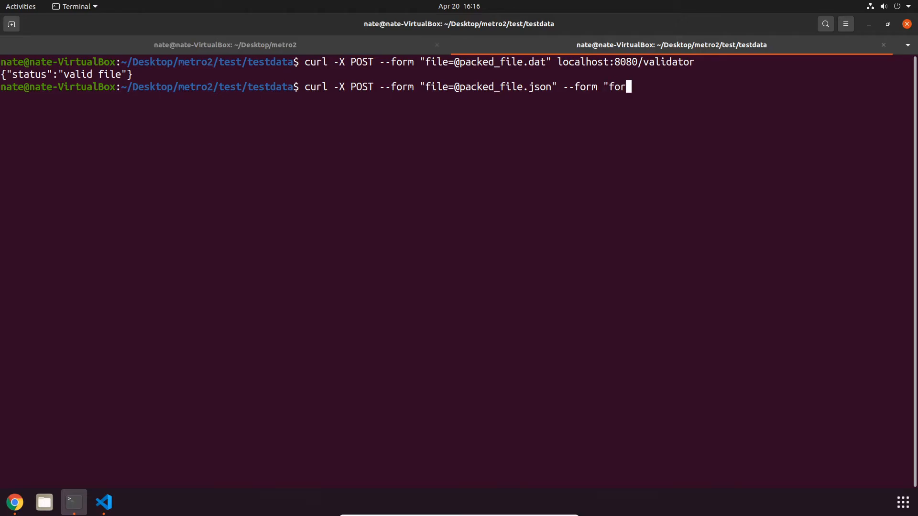
text(mat=)
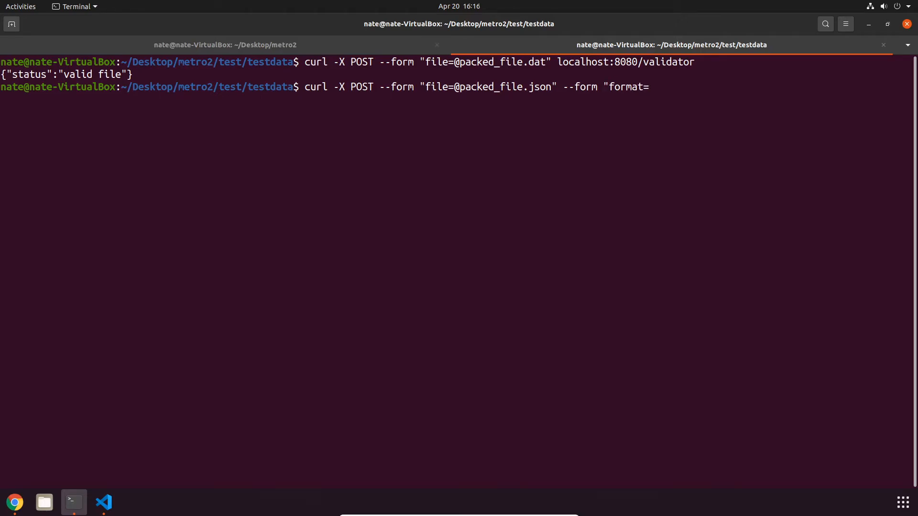
text(metro)
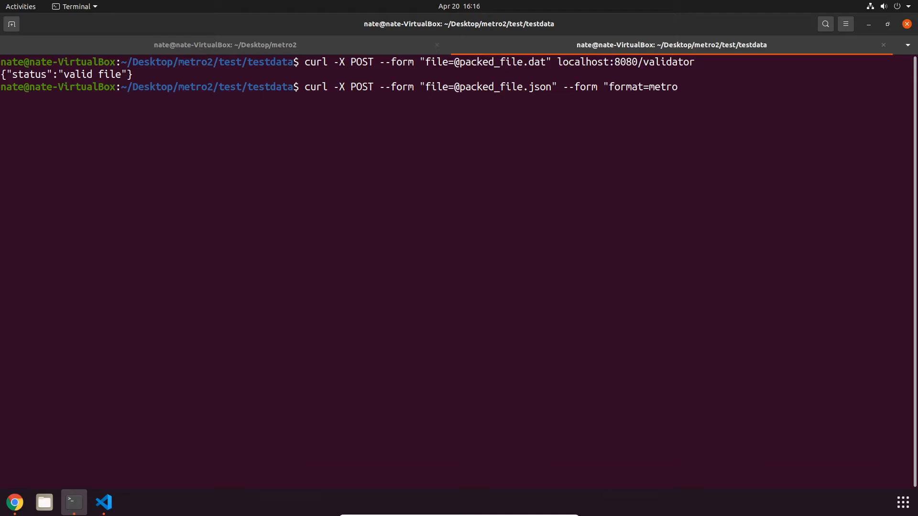
text(")
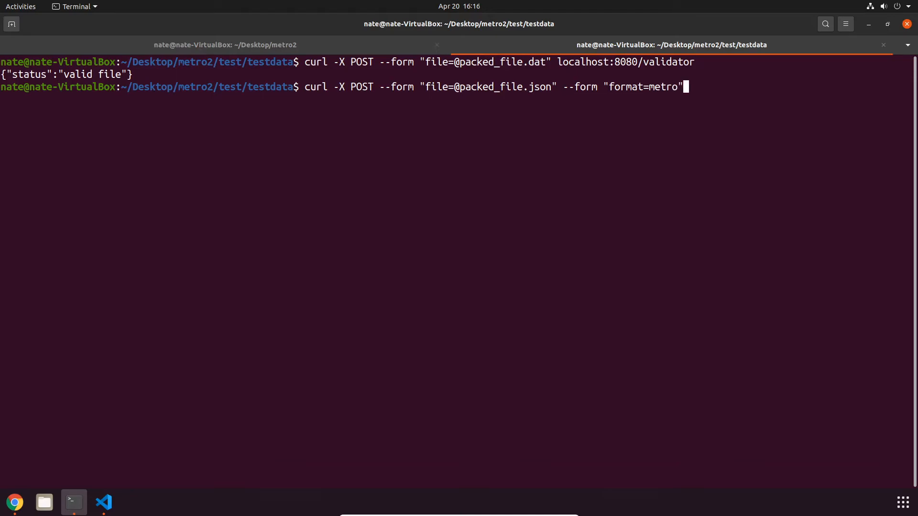
text(localhost)
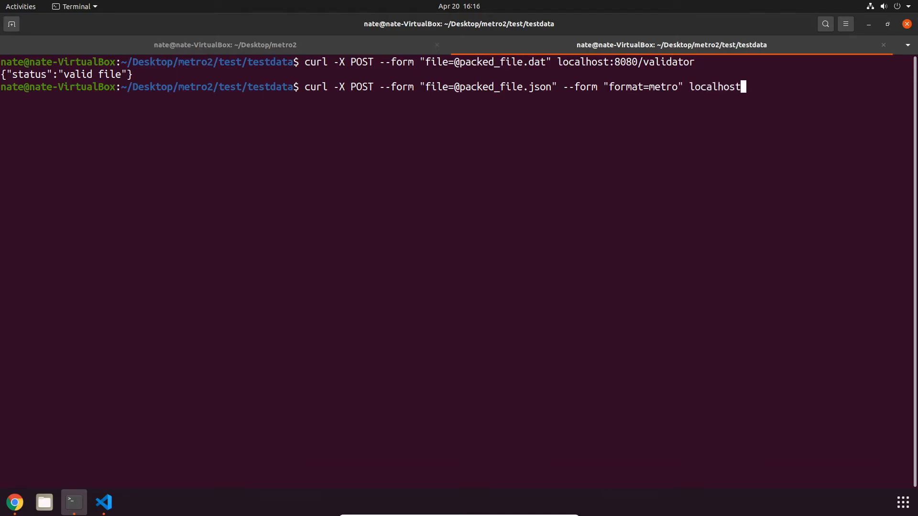
key(Return)
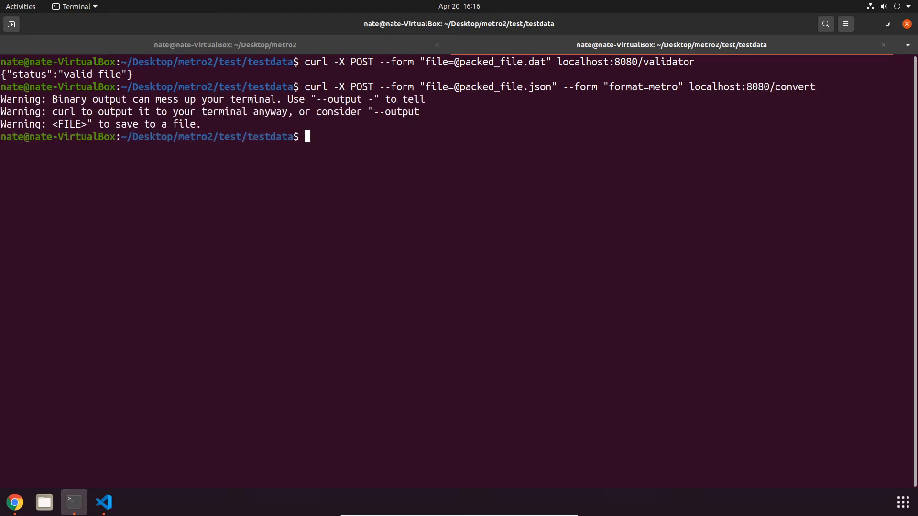
Re-run the metro conversion with --output - to print the records, then clear the screen.
key(Up)
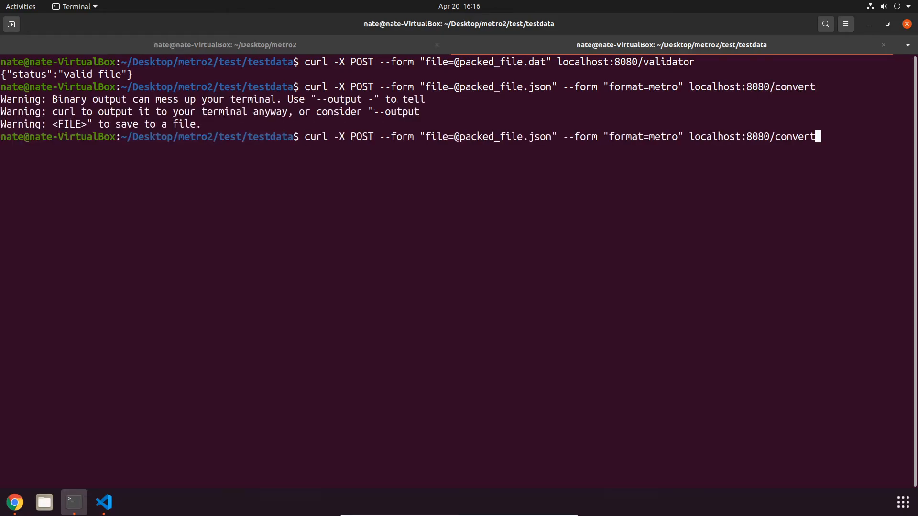
text(-ou)
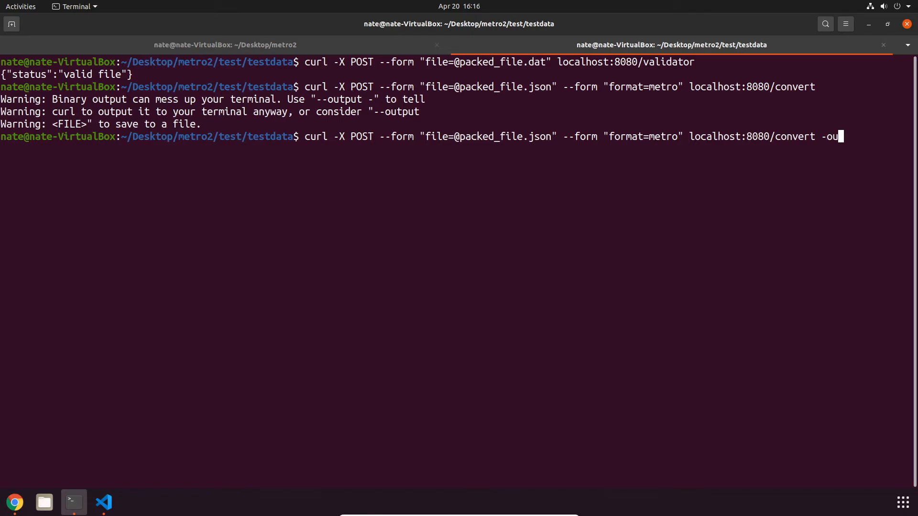
text(t)
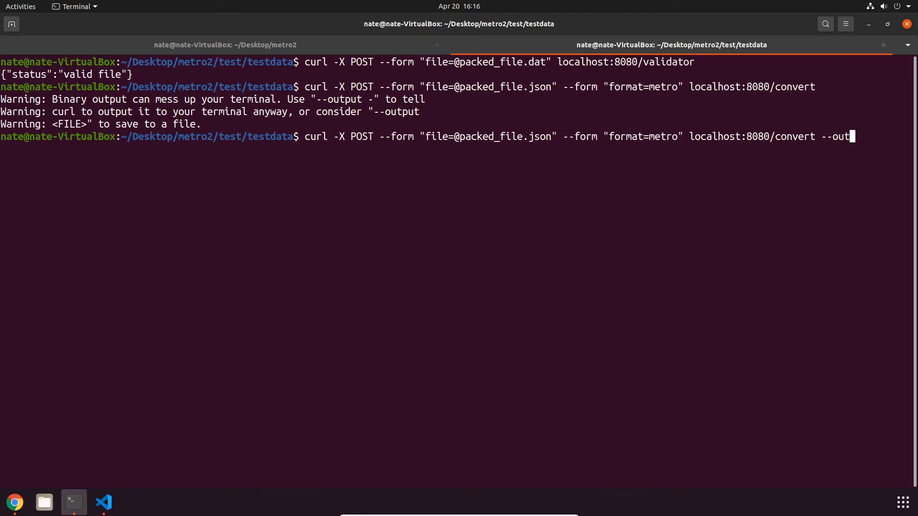
key(Return)
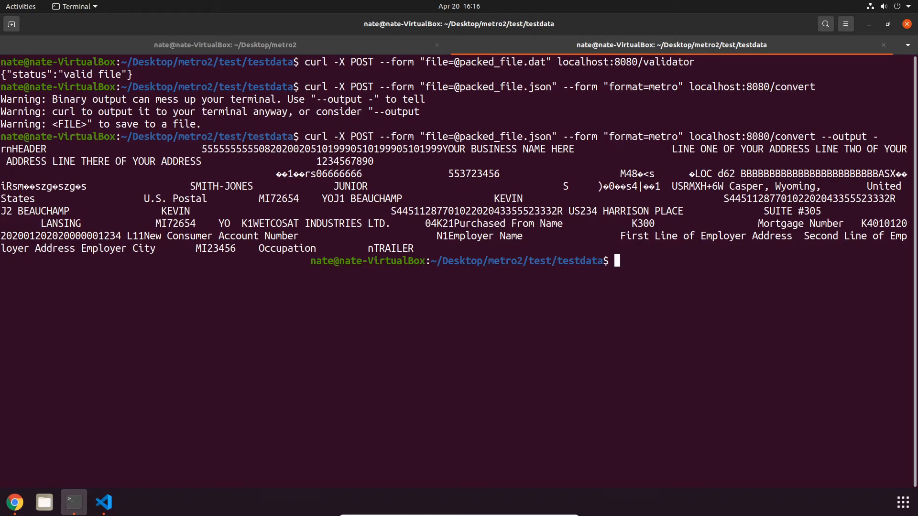
key(ctrl+l)
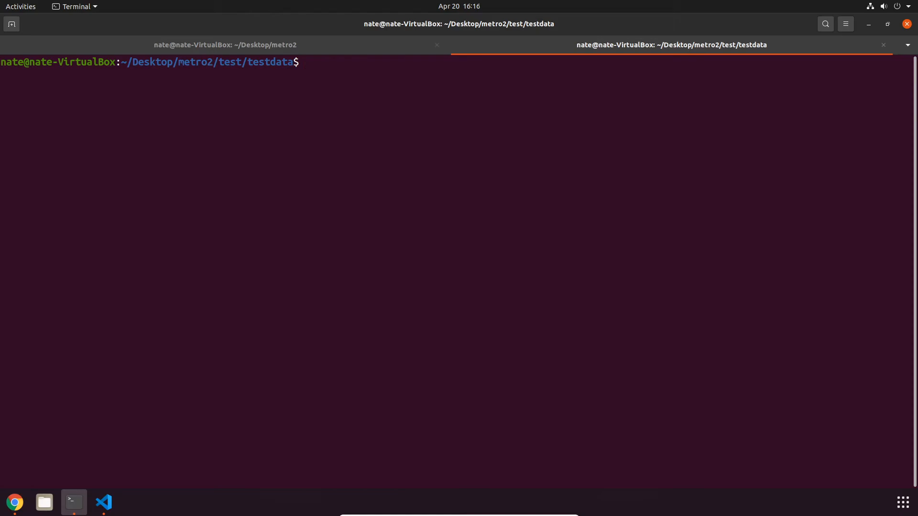
Convert packed_file.dat back to JSON via the convert endpoint with format=json.
text(curl -X POST --form "file=@packed_file.json" --form "format=metro" localhost:8080/convert --output -)
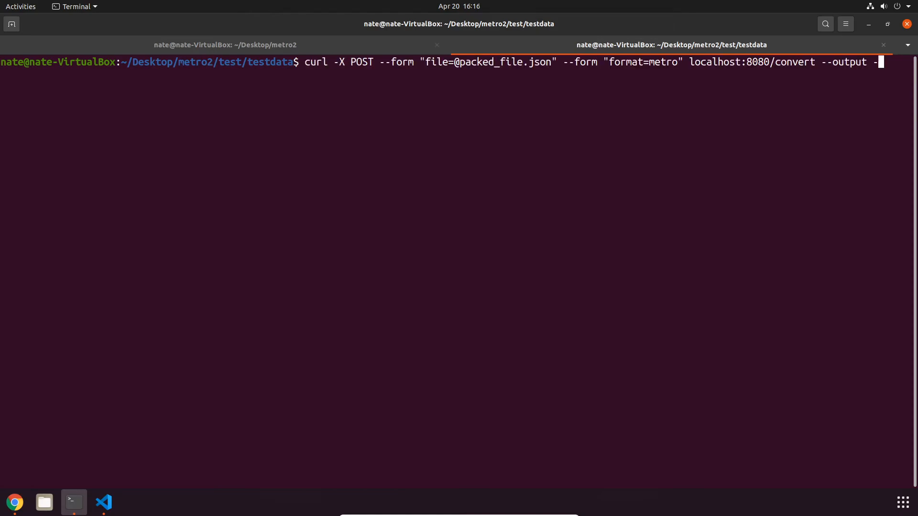
key(Left)
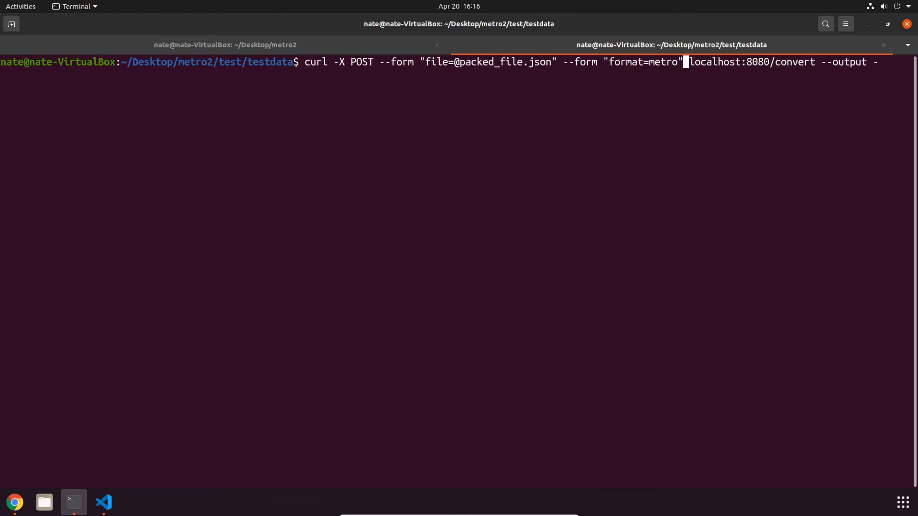
key(BackSpace)
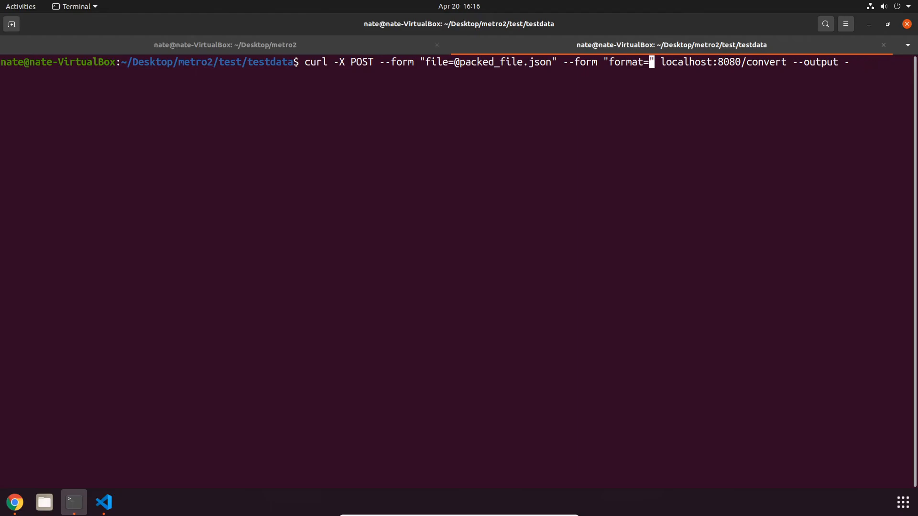
text(json)
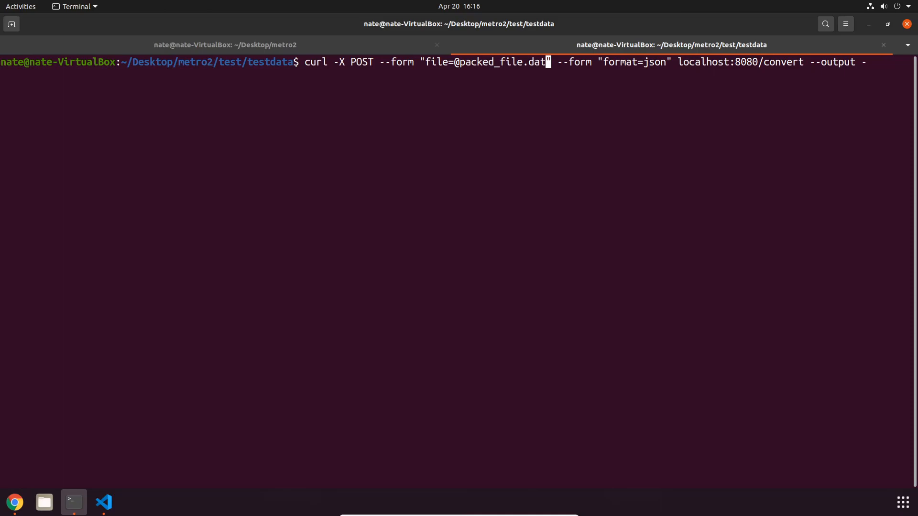
key(Return)
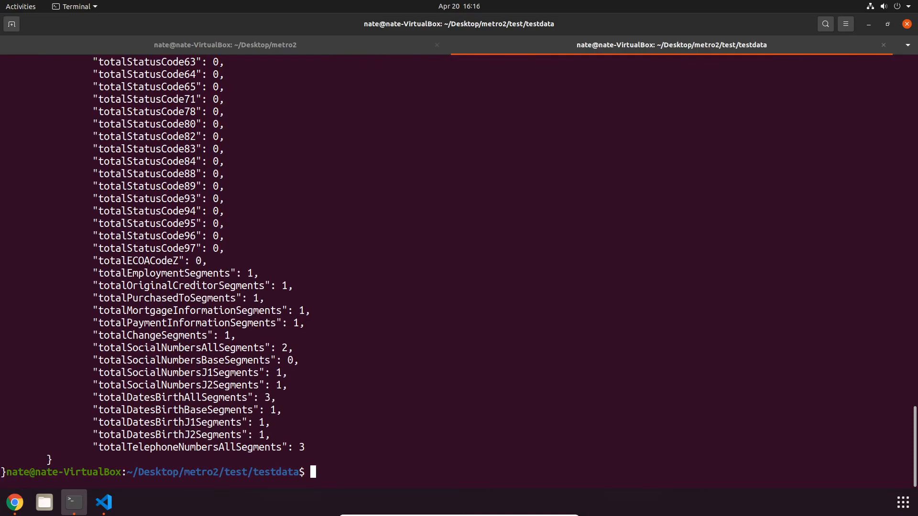